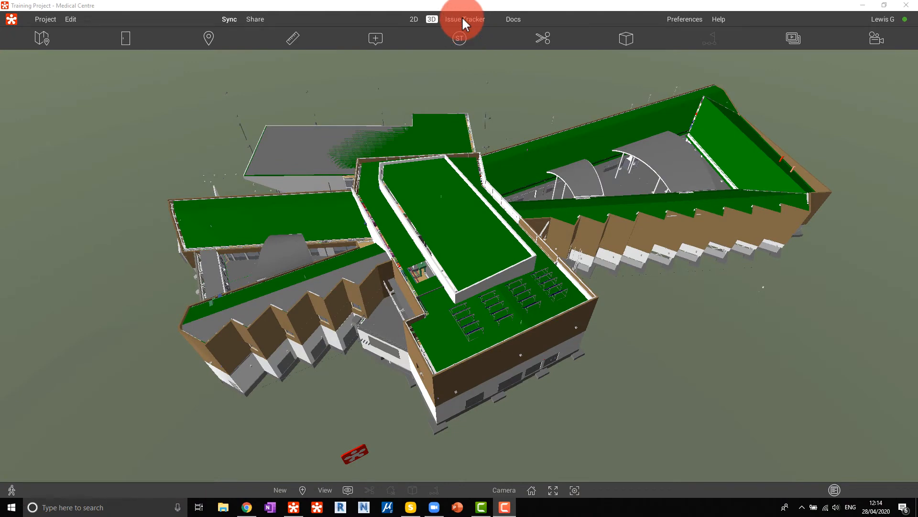
Step: Import Revizto - Import BCF.bcf from BCF Reports into the Issue Tracker
{"action": "left_click", "coordinate": [463, 19]}
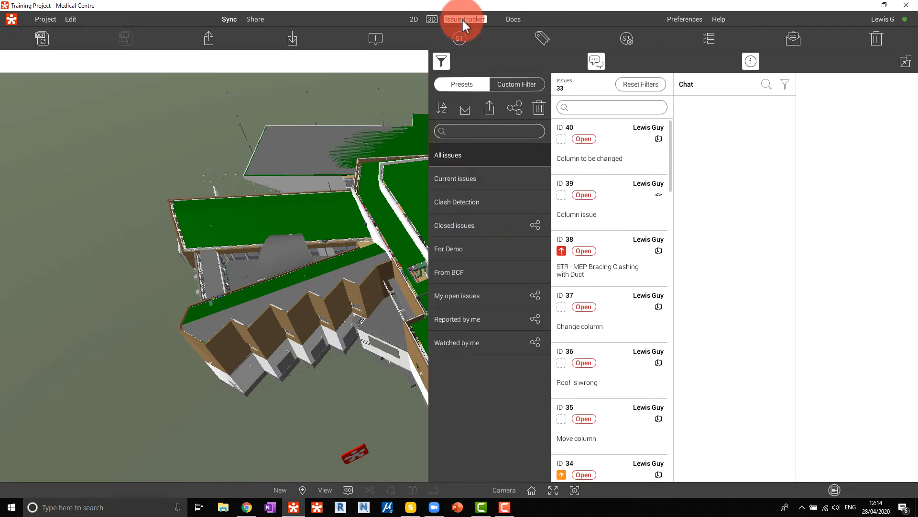
{"action": "mouse_move", "coordinate": [292, 38]}
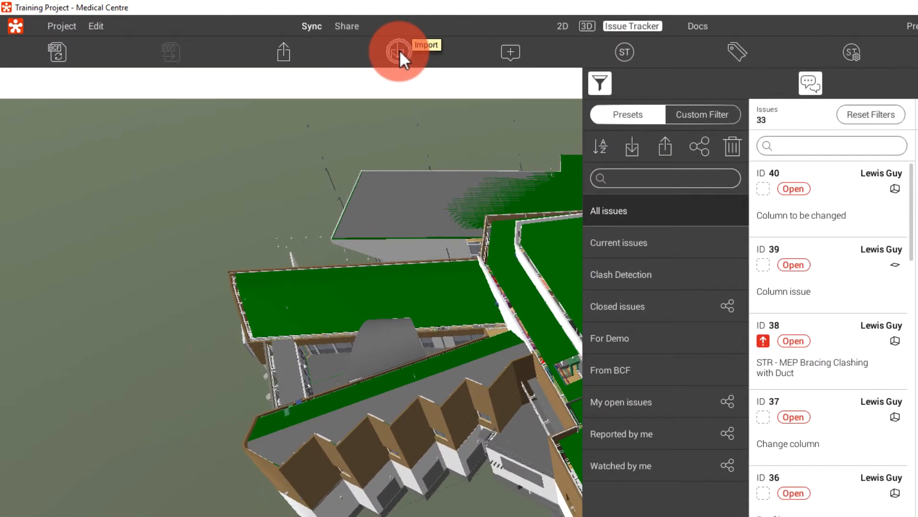
{"action": "left_click", "coordinate": [399, 52]}
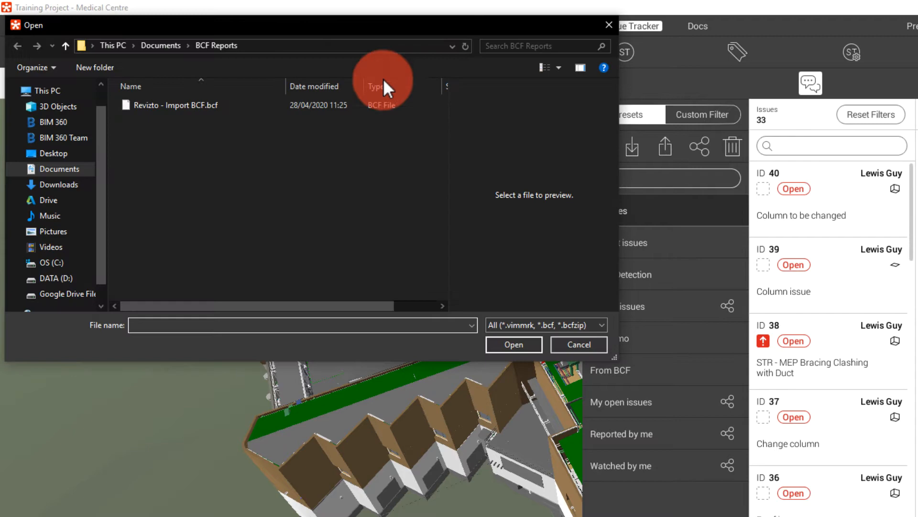
{"action": "left_click", "coordinate": [177, 106]}
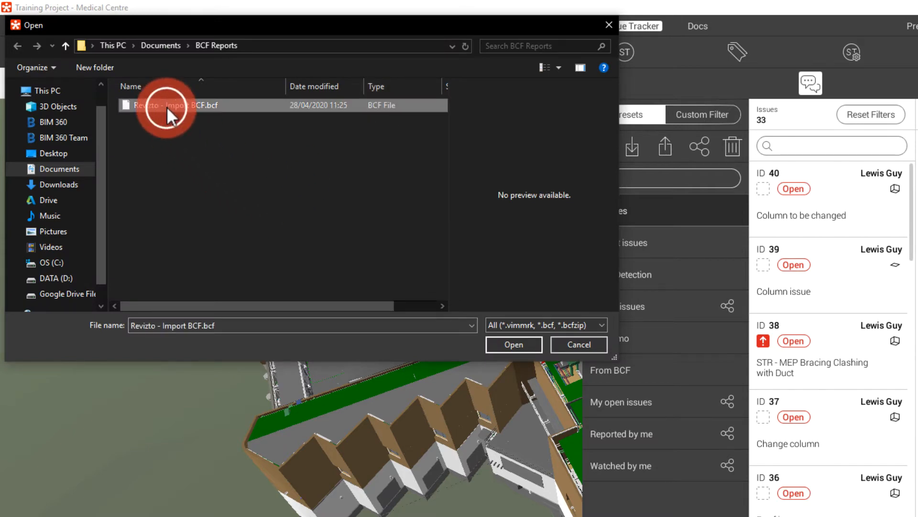
{"action": "left_click", "coordinate": [513, 344]}
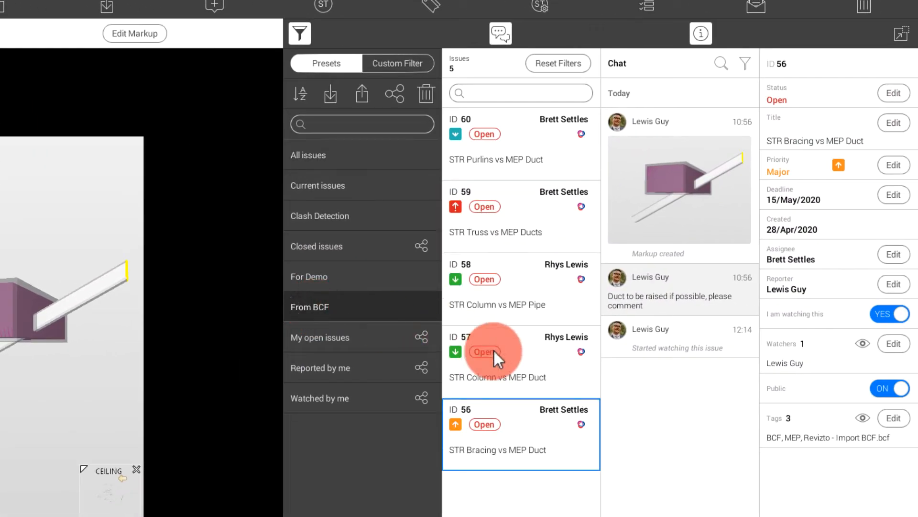
Step: Step through the imported issues from 57, landing on issue 59, STR Truss vs MEP Ducts
{"action": "left_click", "coordinate": [521, 361]}
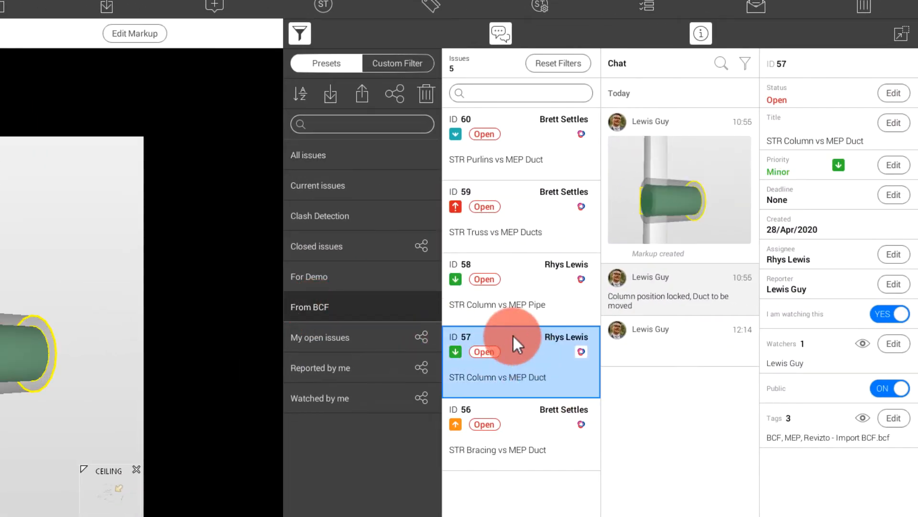
{"action": "left_click", "coordinate": [565, 208]}
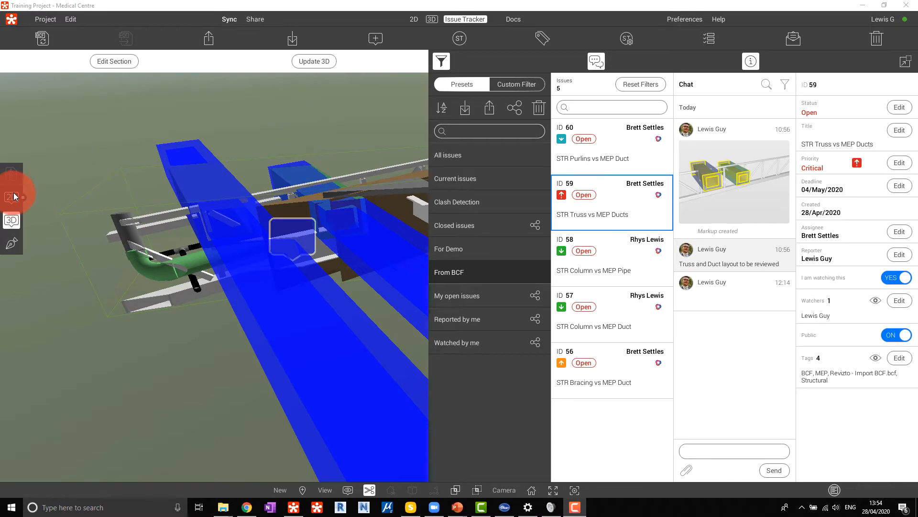
Step: In markup mode, relocate issue 59's pin to a new spot among the ducts
{"action": "left_click", "coordinate": [11, 195]}
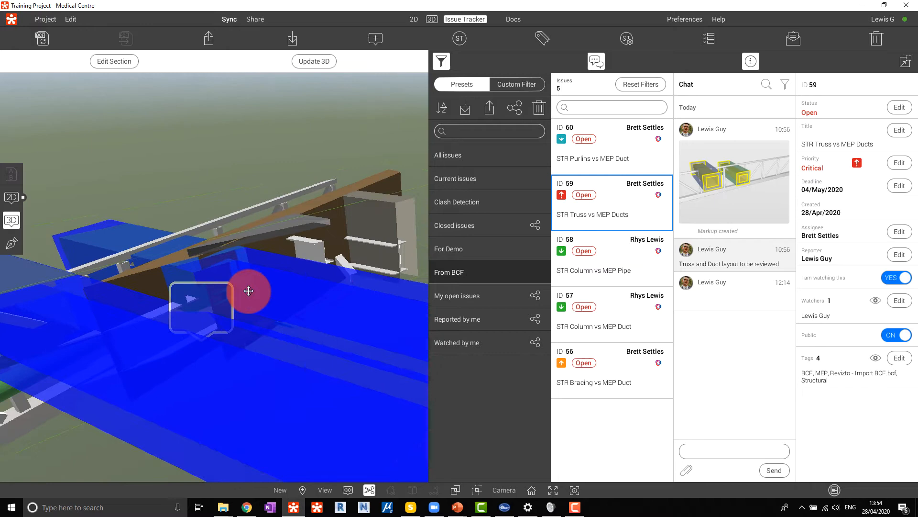
{"action": "left_click", "coordinate": [314, 61]}
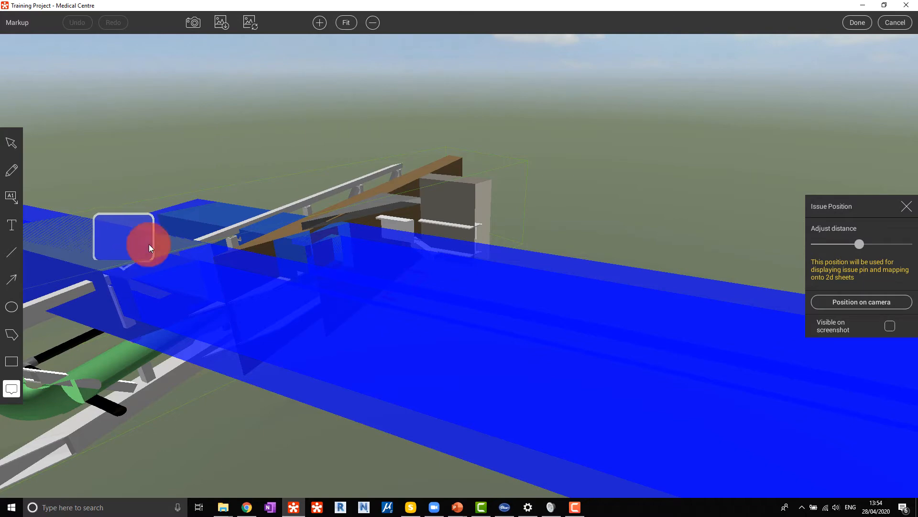
{"action": "left_click", "coordinate": [857, 22]}
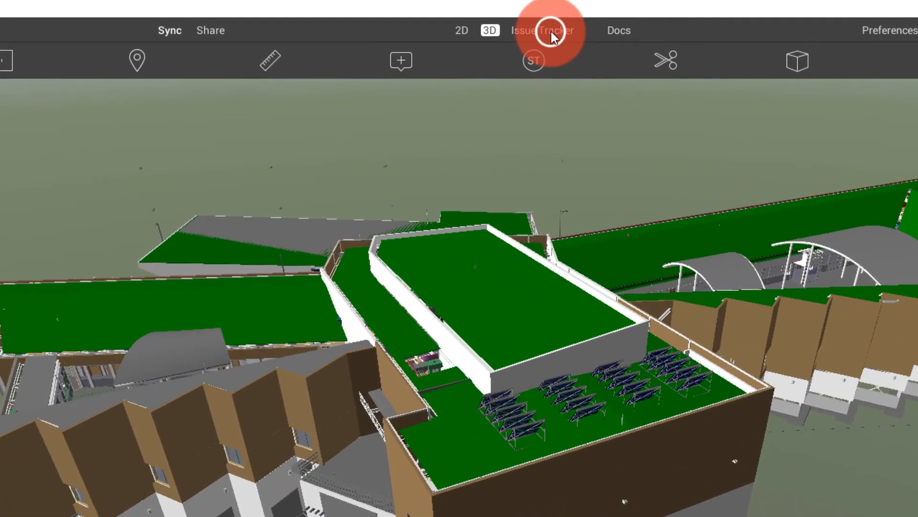
Step: Select issues 40, 39, 37 and 36 for export and confirm the choice
{"action": "left_click", "coordinate": [542, 30]}
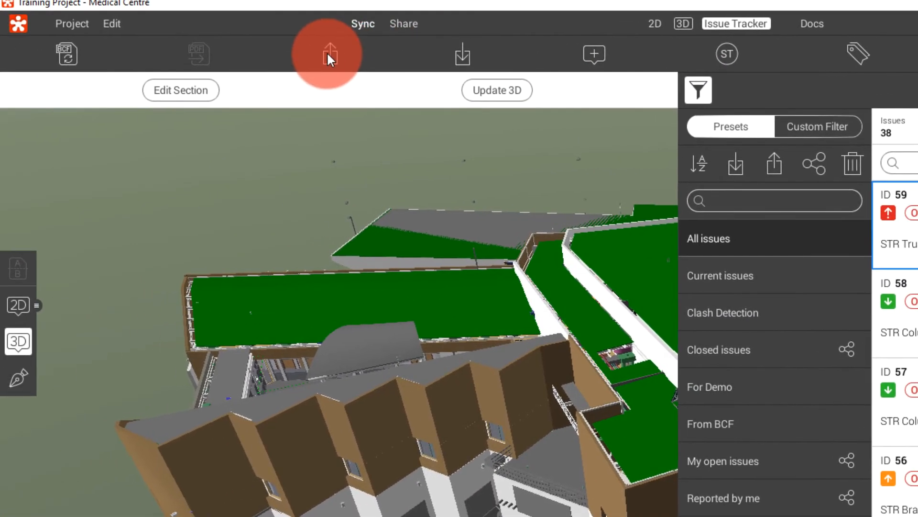
{"action": "mouse_move", "coordinate": [330, 54]}
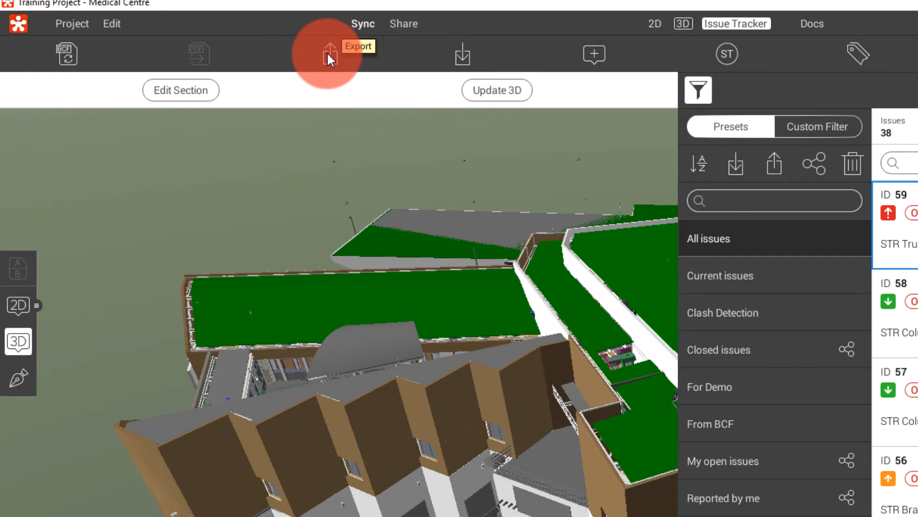
{"action": "left_click", "coordinate": [328, 53]}
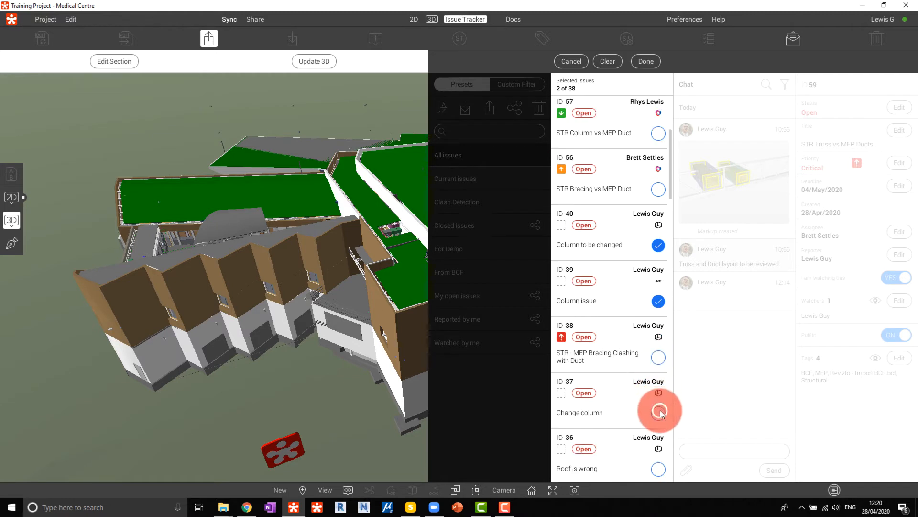
{"action": "left_click", "coordinate": [658, 412]}
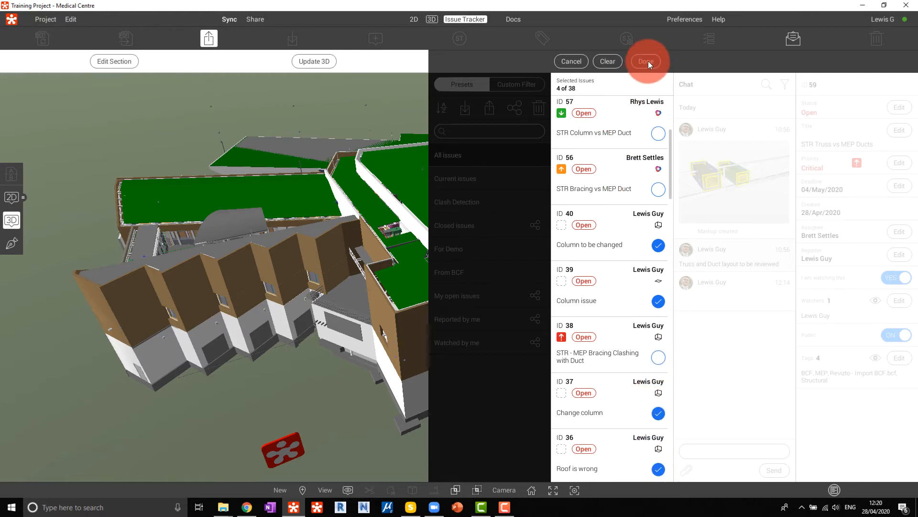
{"action": "left_click", "coordinate": [647, 61]}
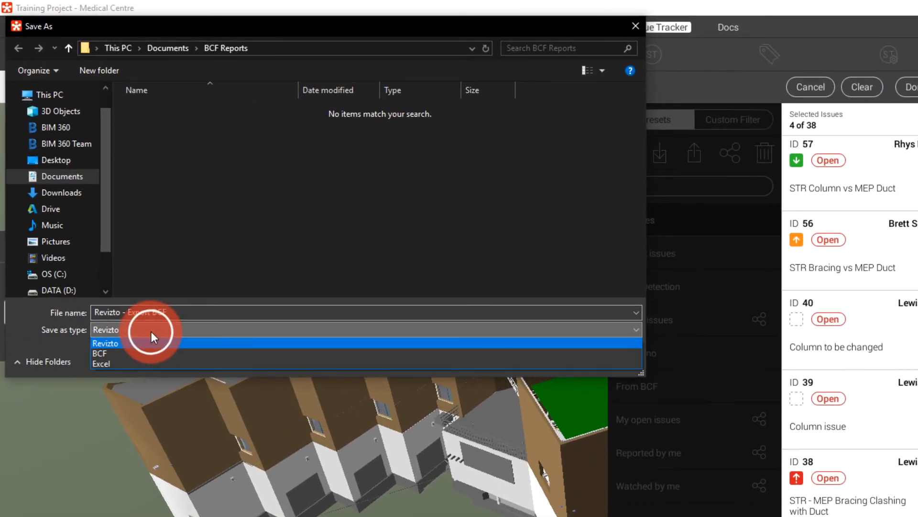
Step: Save the export as Revizto - Export BCF in BCF format in the BCF Reports folder
{"action": "left_click", "coordinate": [100, 353]}
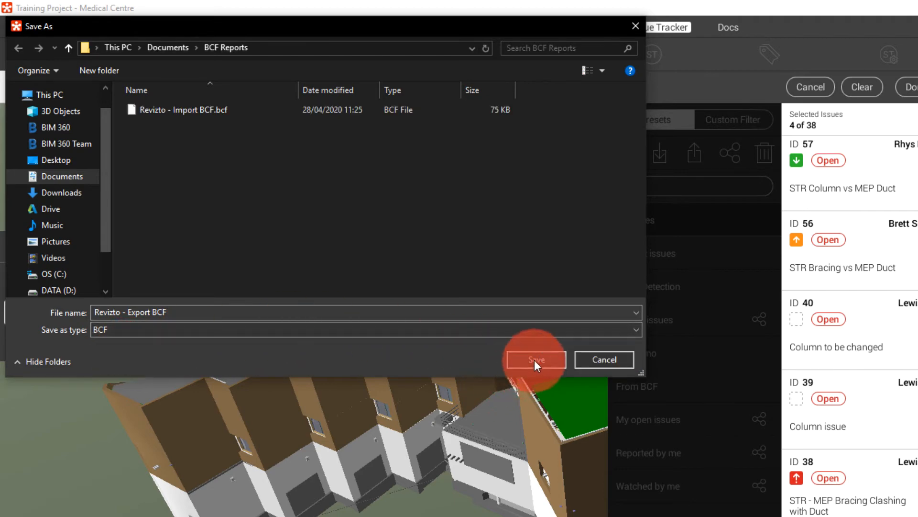
{"action": "left_click", "coordinate": [535, 358]}
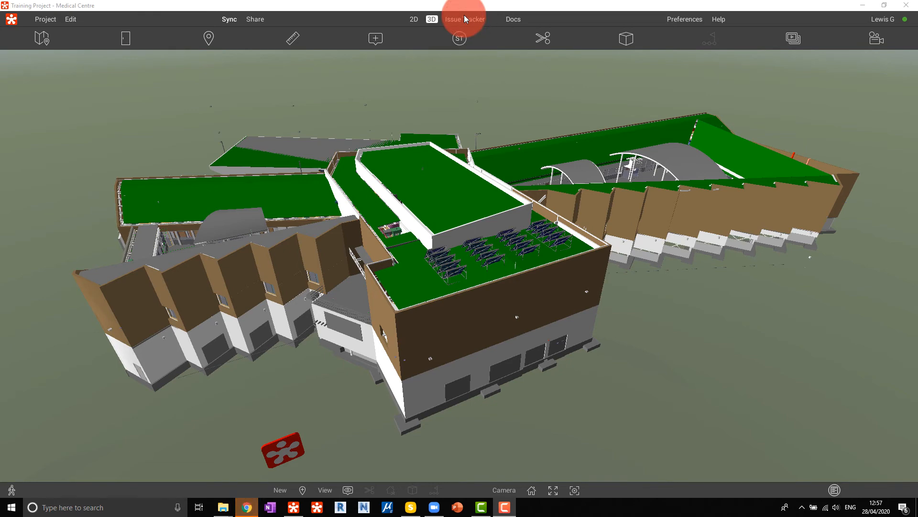
Step: Select issues 40 down to 34 for a BCF update and confirm the seven
{"action": "left_click", "coordinate": [465, 19]}
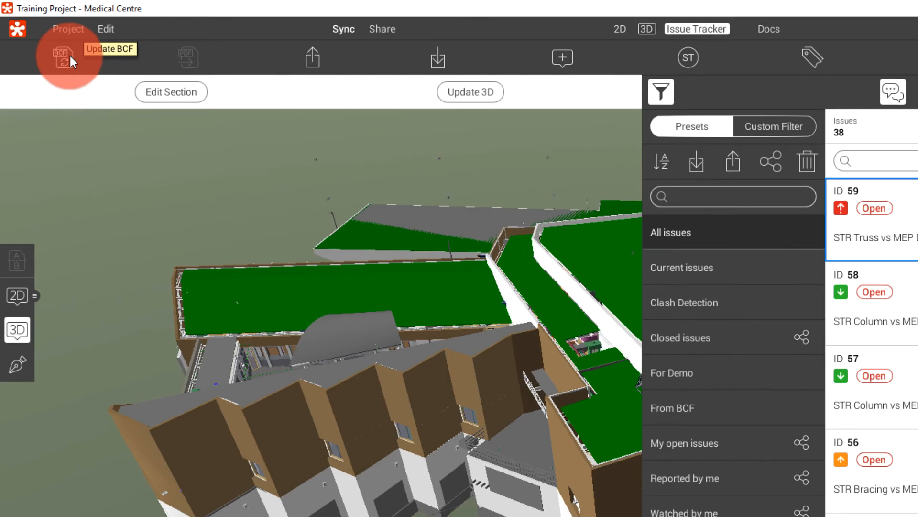
{"action": "left_click", "coordinate": [60, 57]}
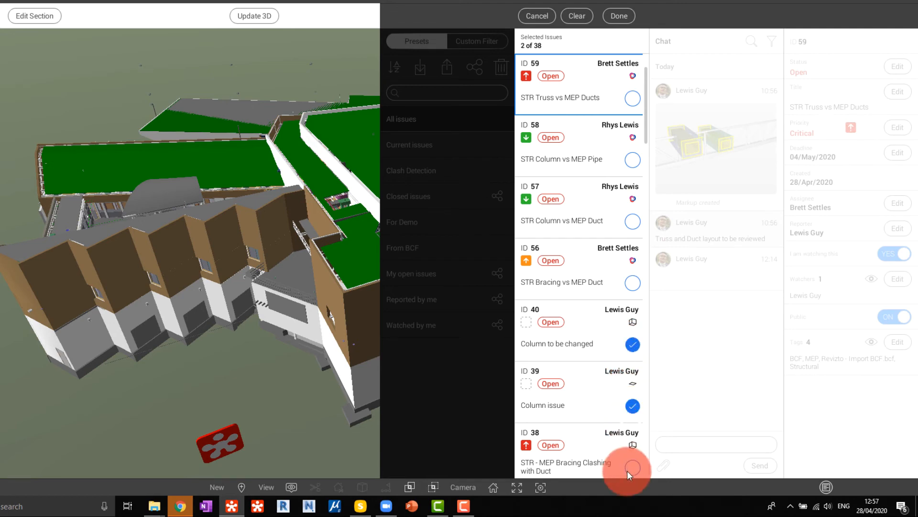
{"action": "left_click", "coordinate": [632, 373]}
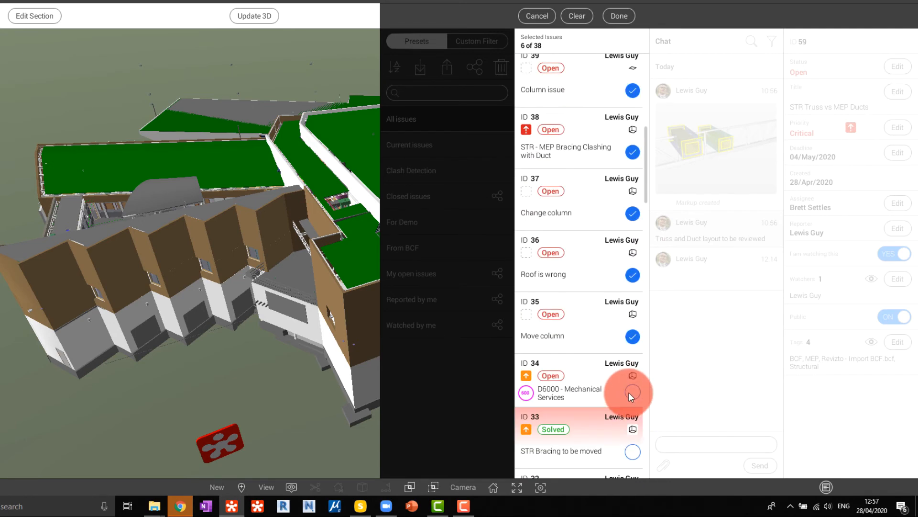
{"action": "left_click", "coordinate": [632, 392]}
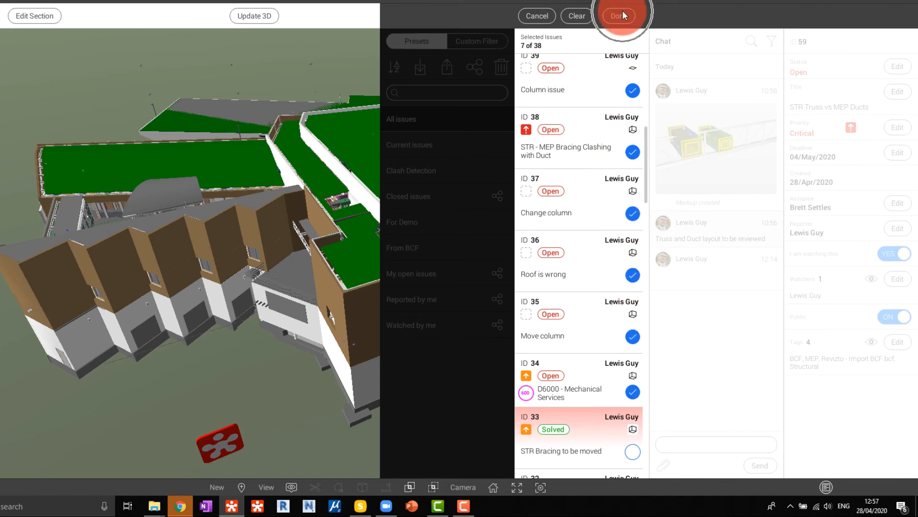
{"action": "left_click", "coordinate": [620, 16]}
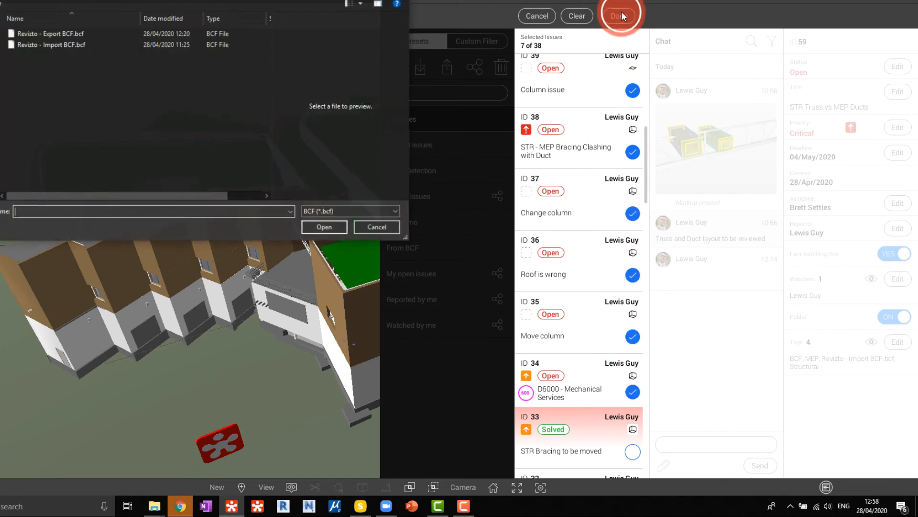
Step: Write the seven issues into Revizto - Export BCF.bcf, completing at 100 percent
{"action": "left_click", "coordinate": [188, 110]}
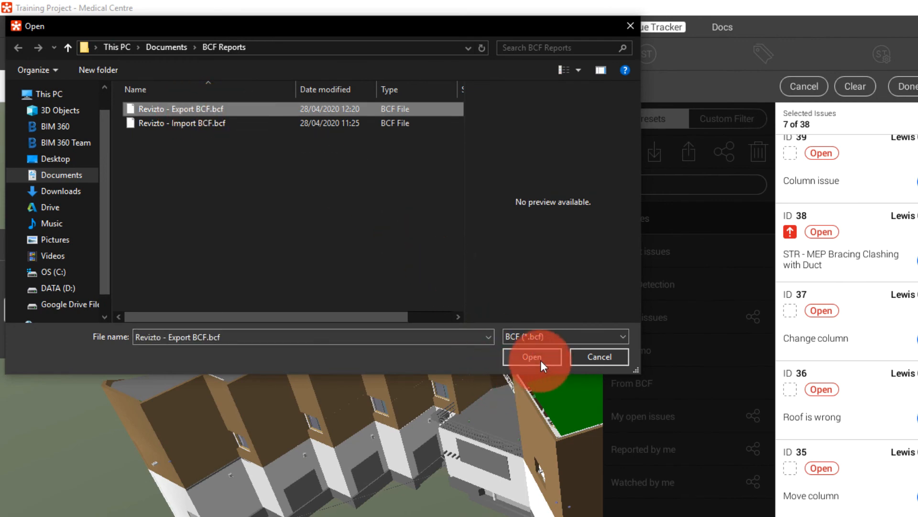
{"action": "left_click", "coordinate": [531, 357]}
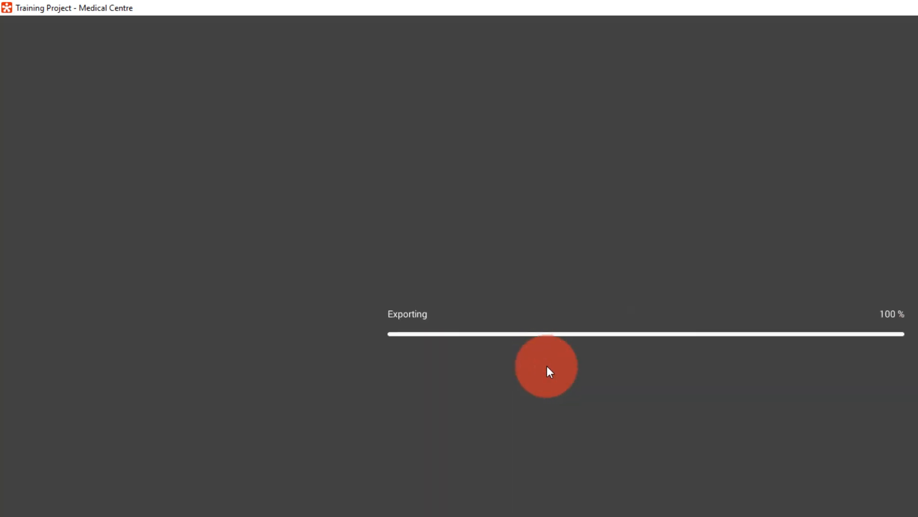